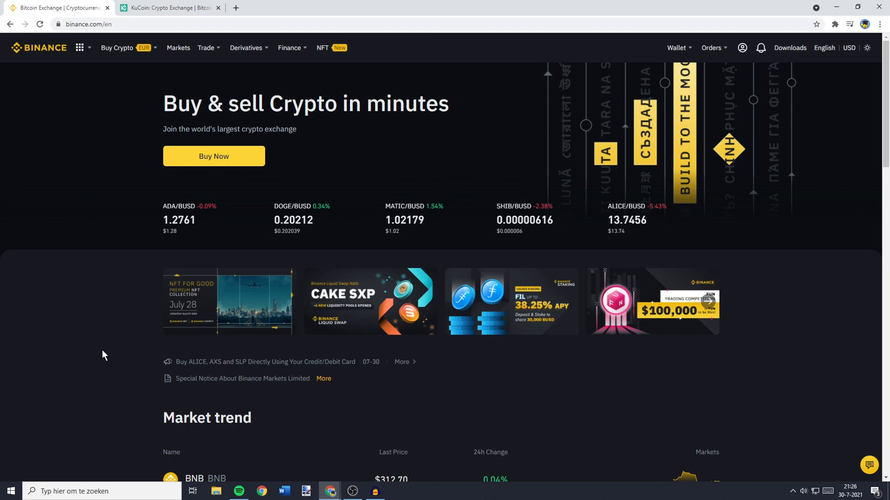
- Glance at the KuCoin site and return to the Binance homepage
click(167, 9)
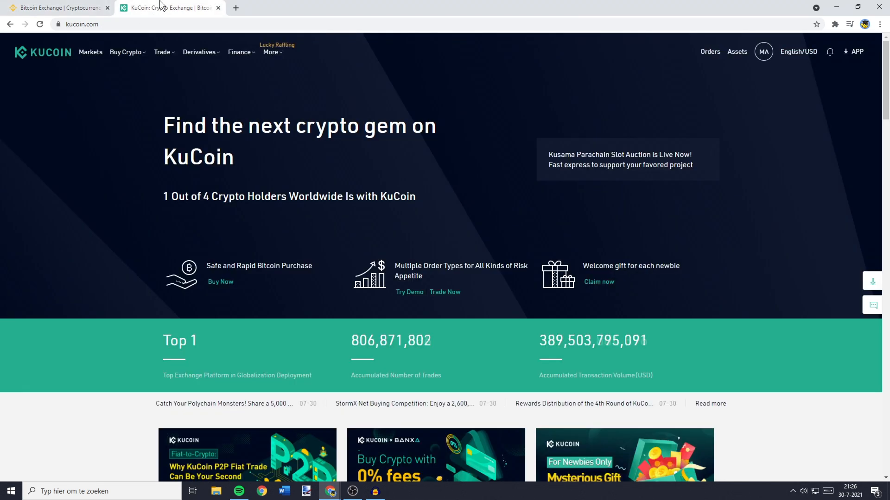
click(56, 8)
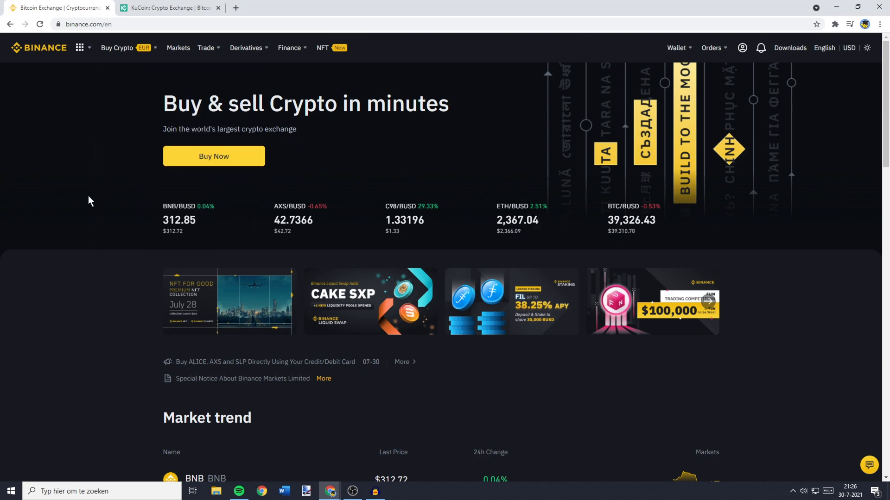
click(168, 8)
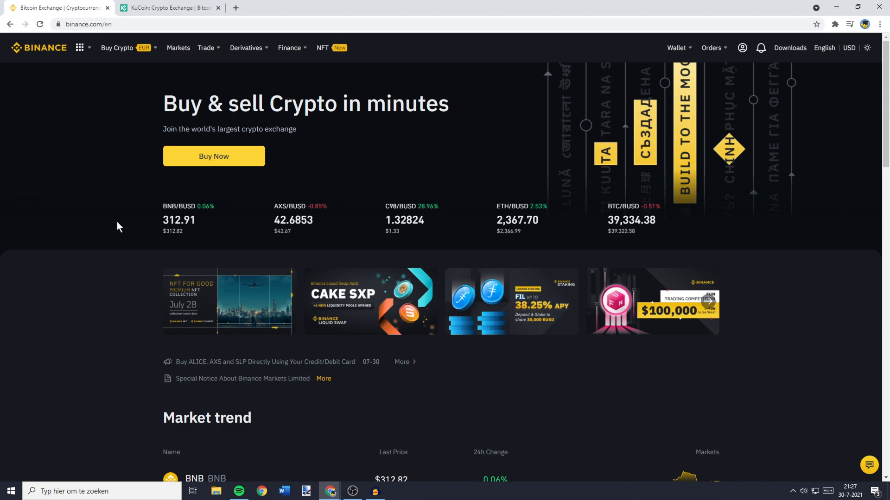
mouse_move(426, 160)
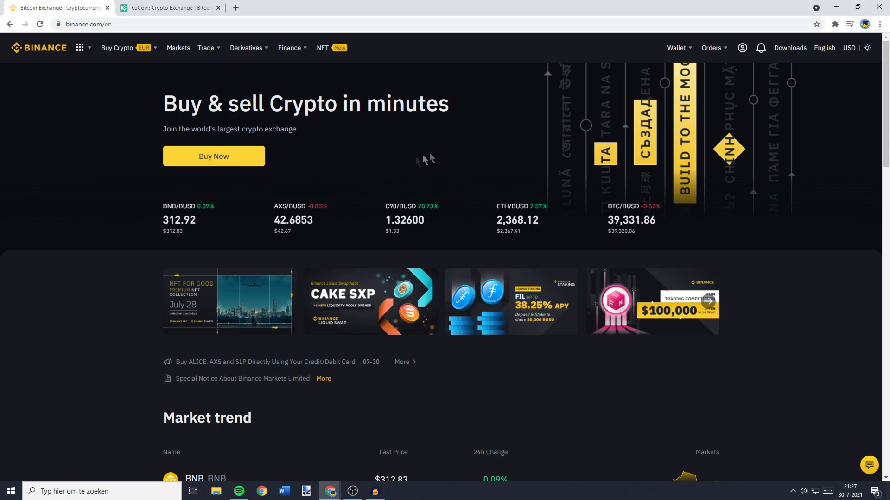
- From the Wallet menu reach Fiat and Spot and start a crypto withdrawal
click(676, 48)
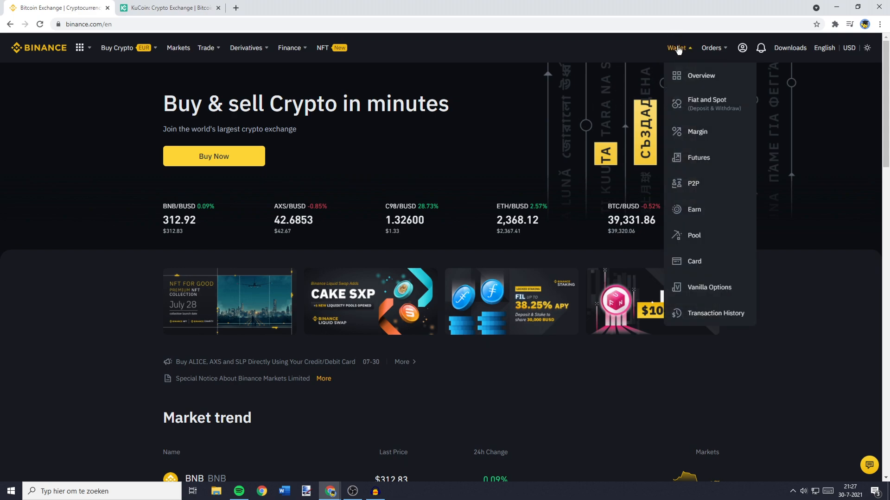
mouse_move(702, 109)
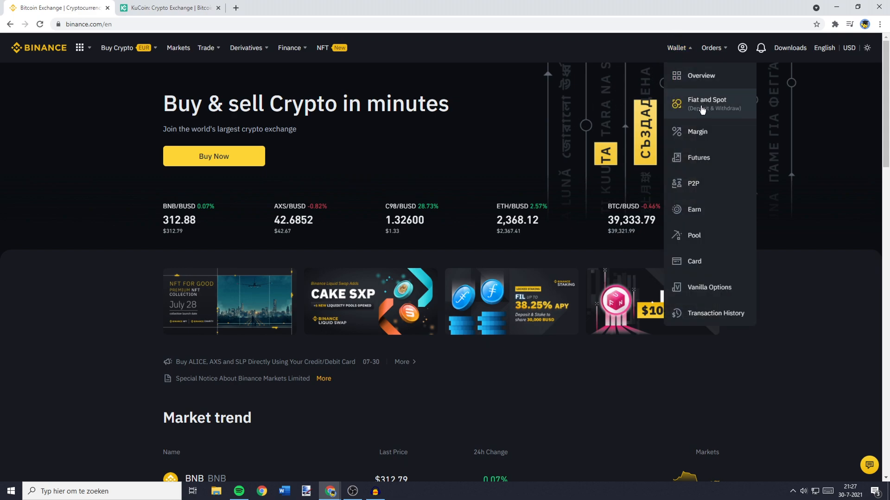
click(706, 103)
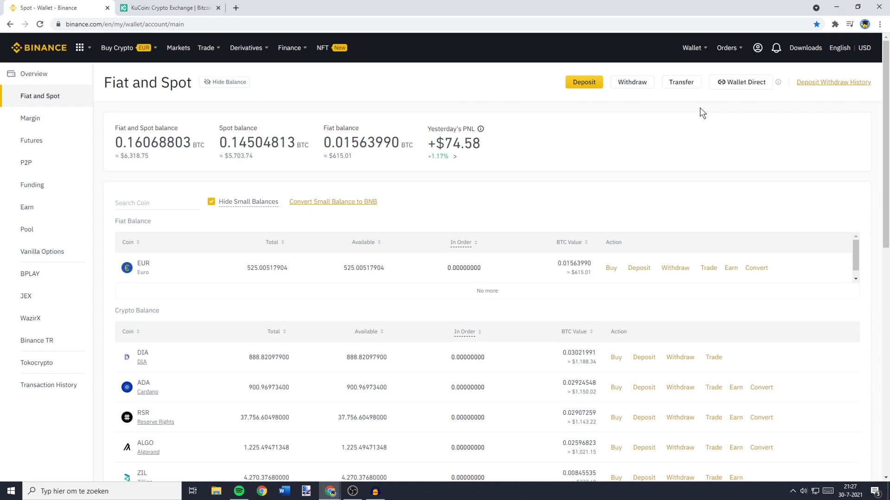
click(632, 82)
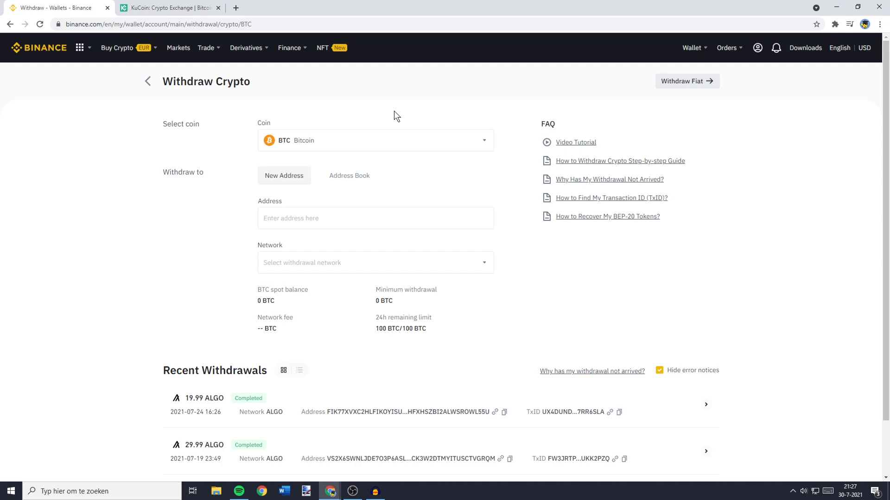
mouse_move(386, 122)
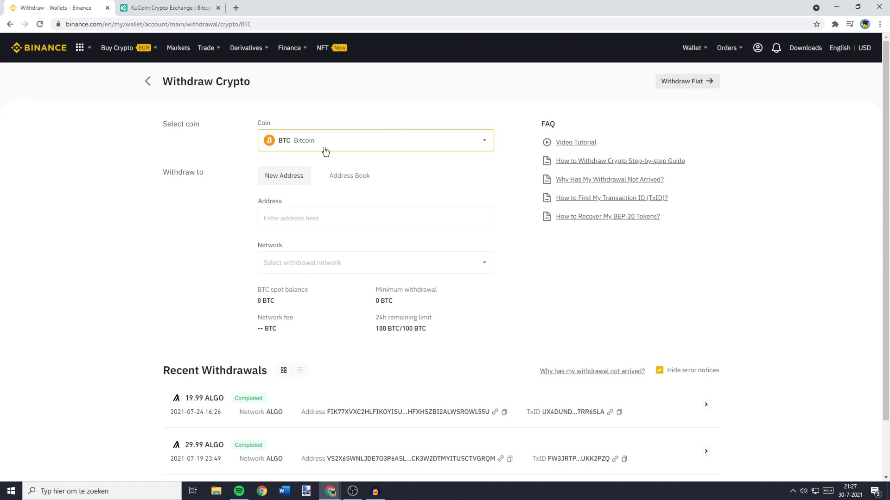
- Choose ALGO as the withdrawal coin, focus the Address field, then switch to KuCoin
click(375, 140)
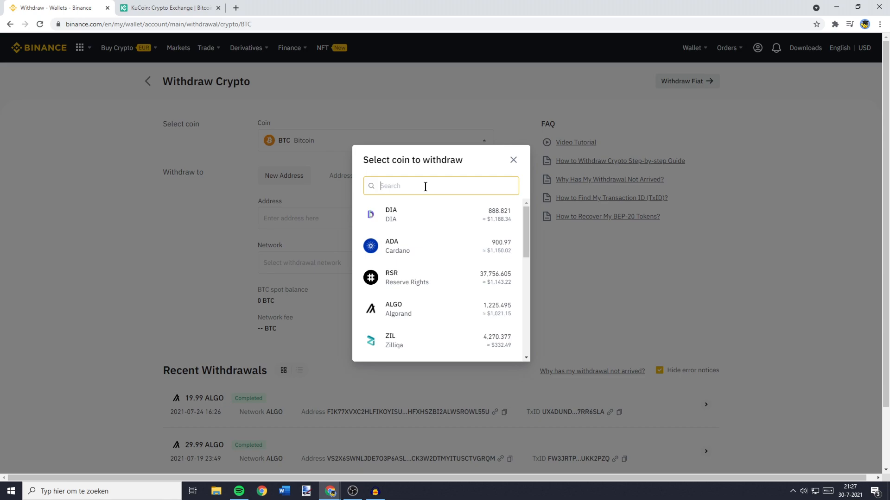
text(algo)
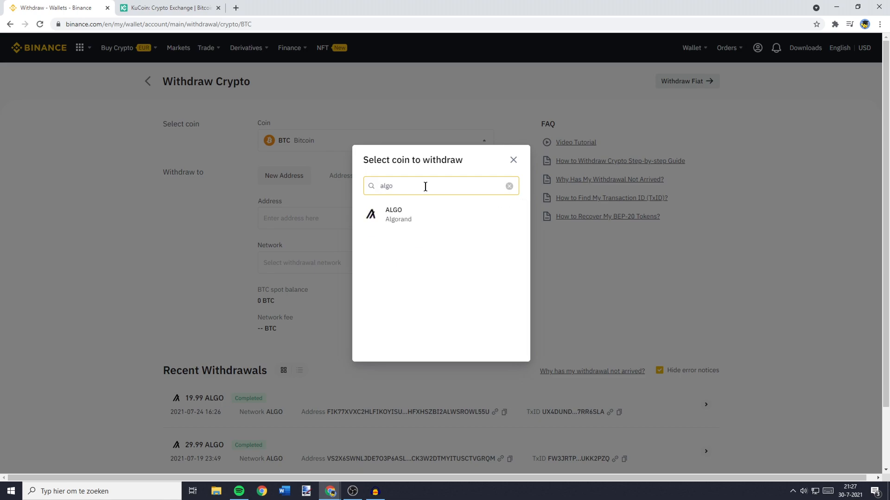
click(393, 214)
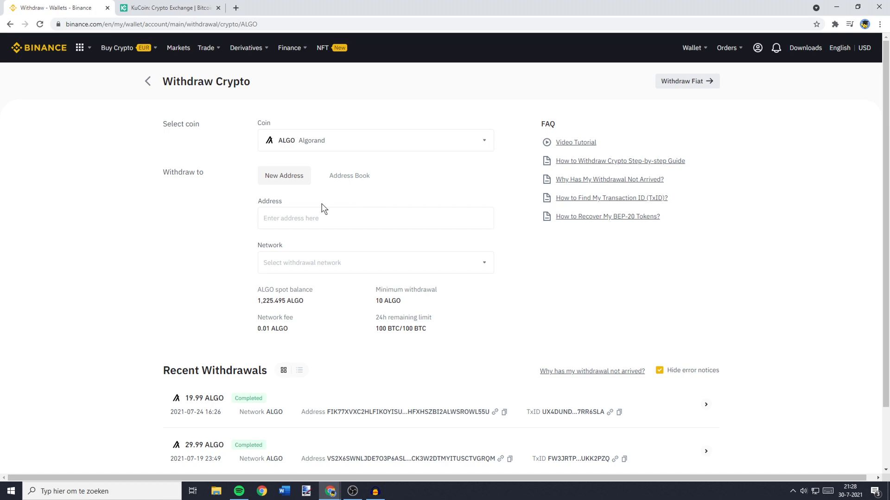
click(375, 218)
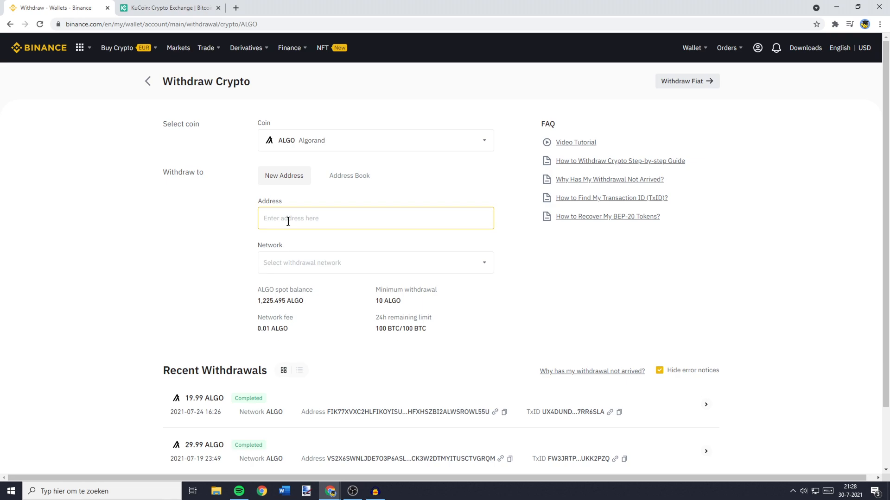
click(172, 8)
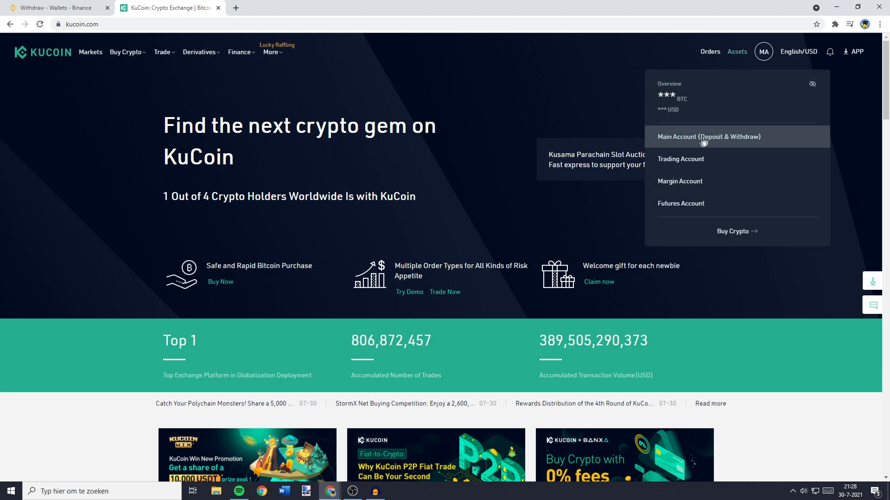
- In KuCoin's Main Account, filter the coin list to 'algo'
click(708, 136)
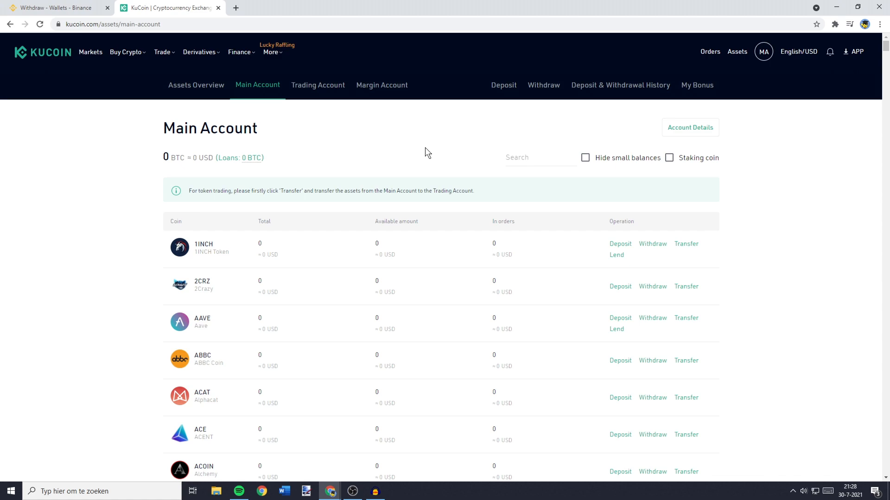
mouse_move(427, 170)
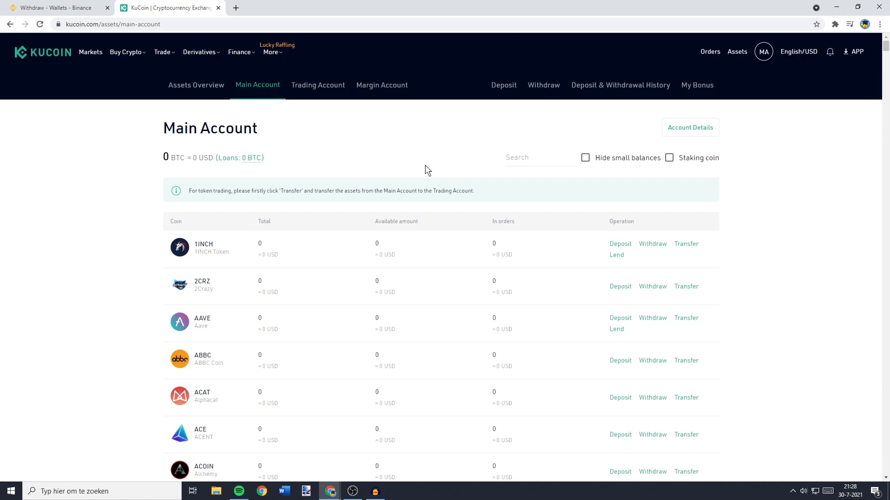
click(539, 157)
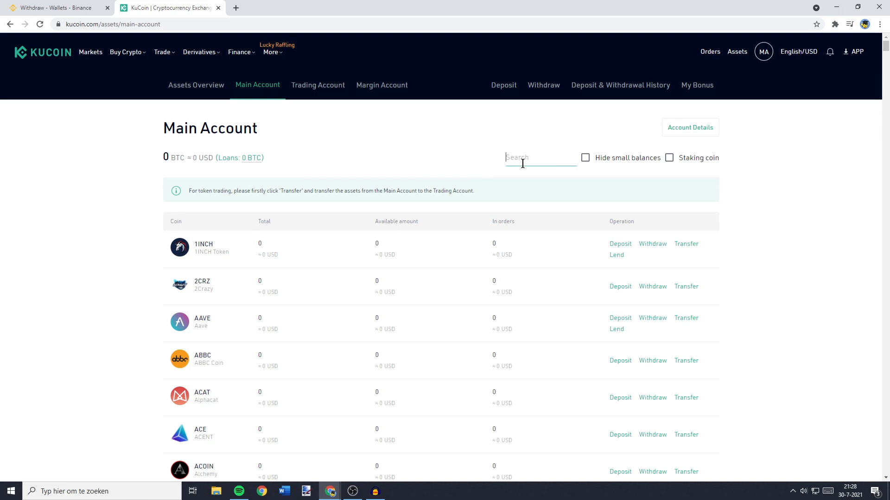
text(algo)
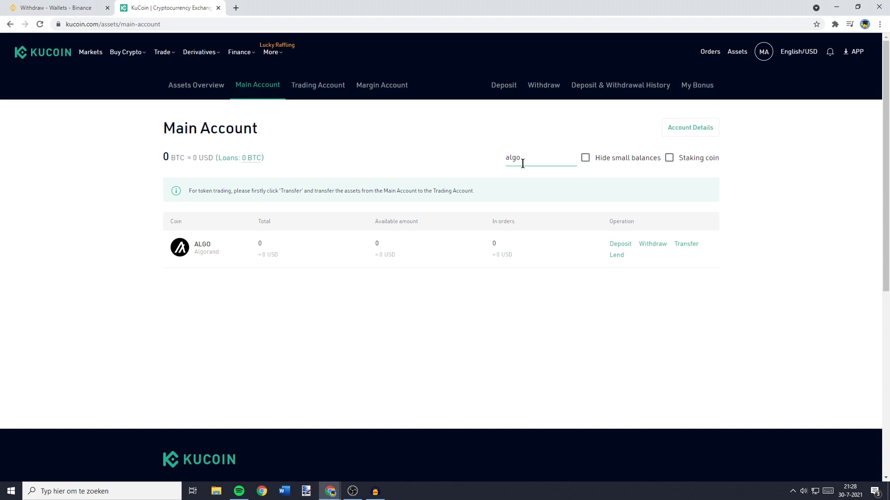
mouse_move(521, 252)
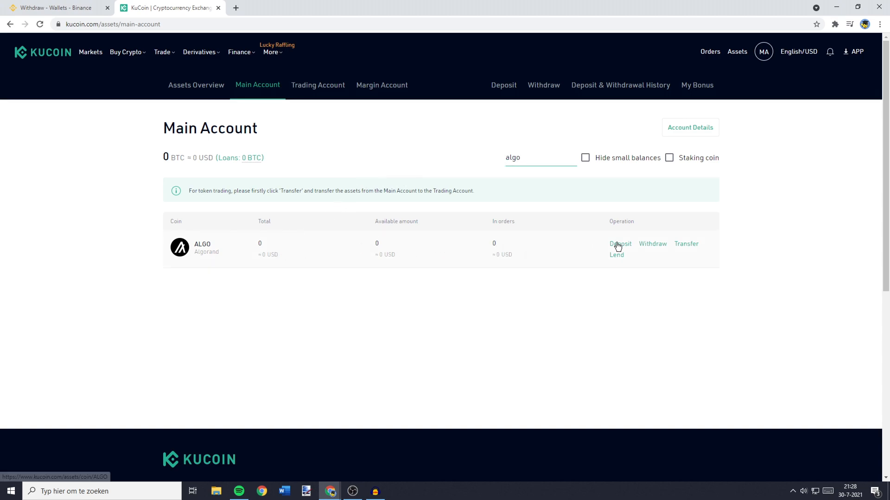
click(619, 244)
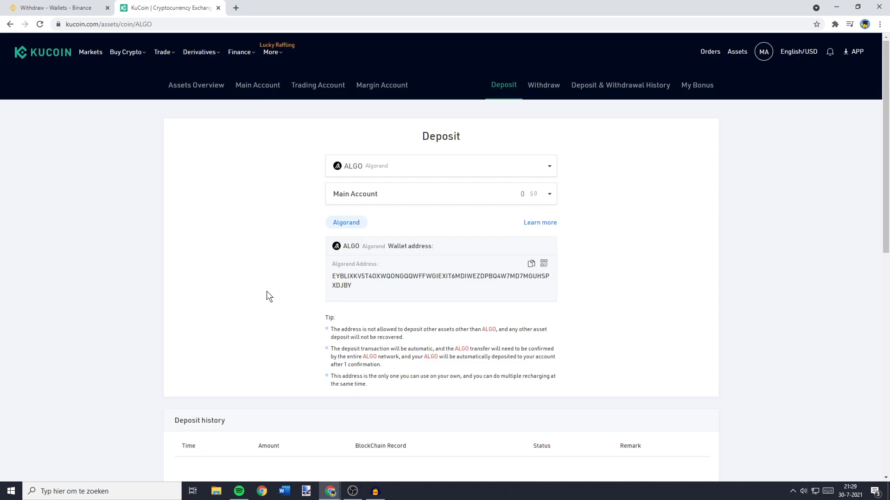
mouse_move(370, 179)
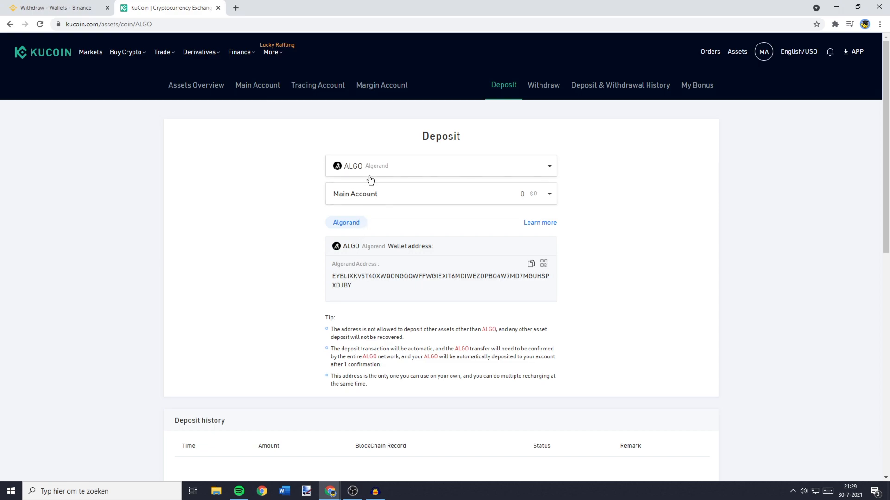
mouse_move(89, 6)
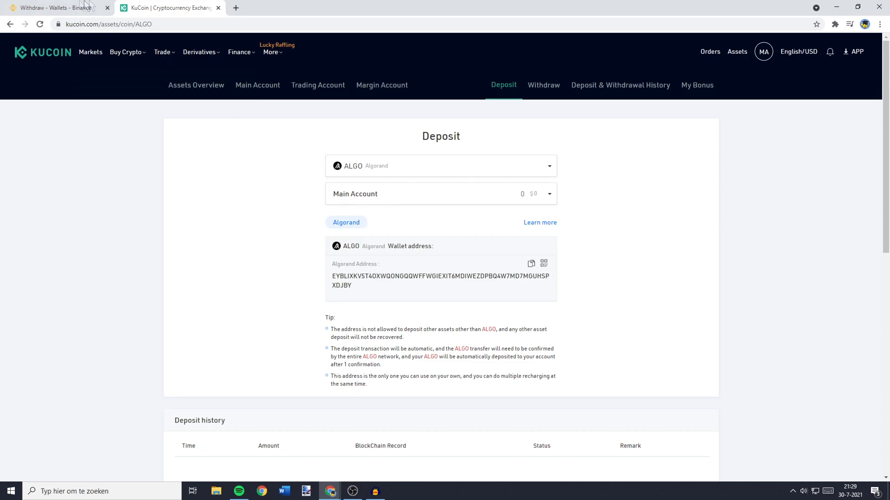
click(46, 9)
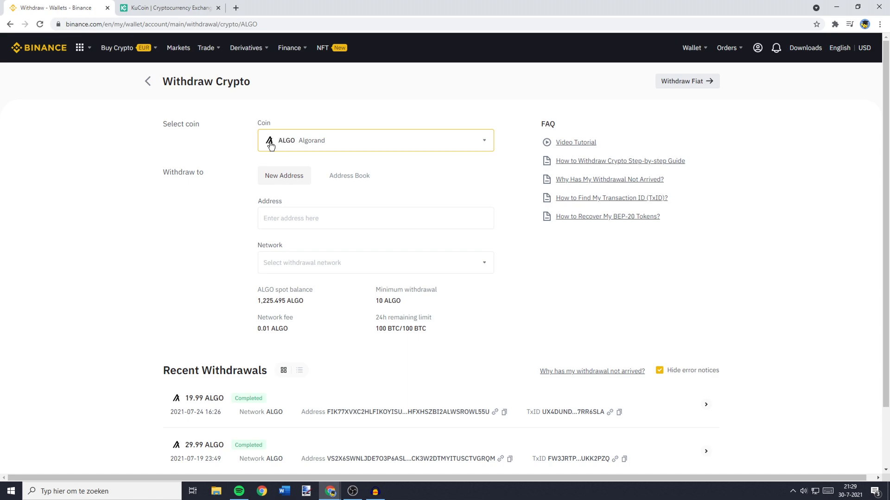
mouse_move(283, 145)
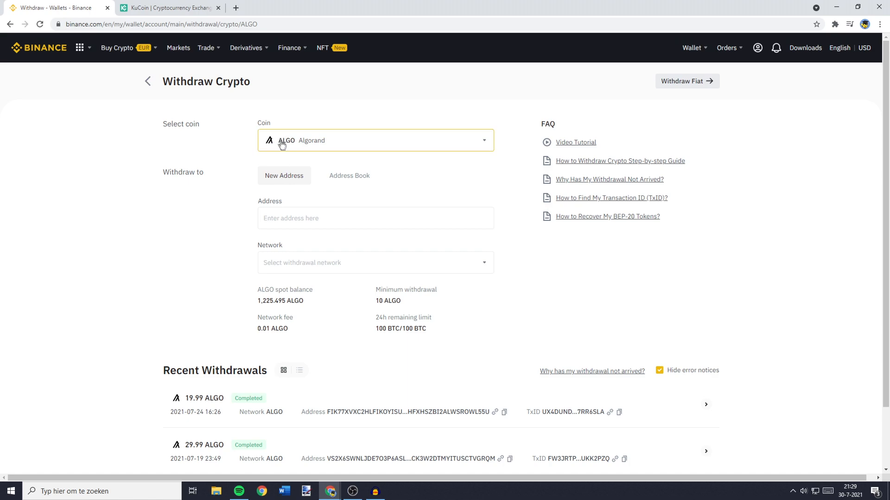
click(177, 8)
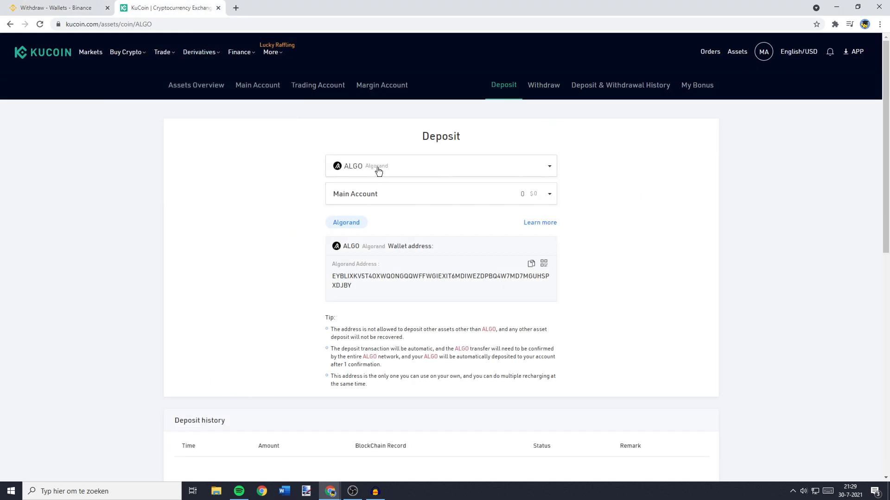
mouse_move(358, 172)
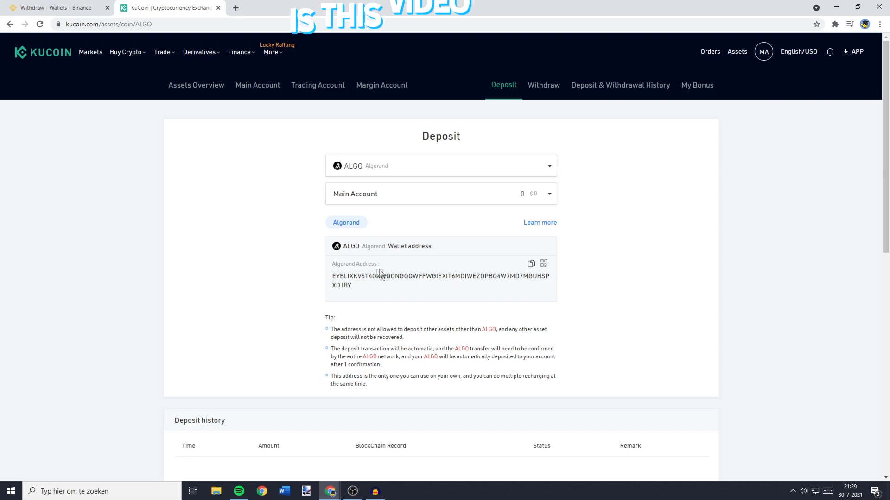
click(531, 264)
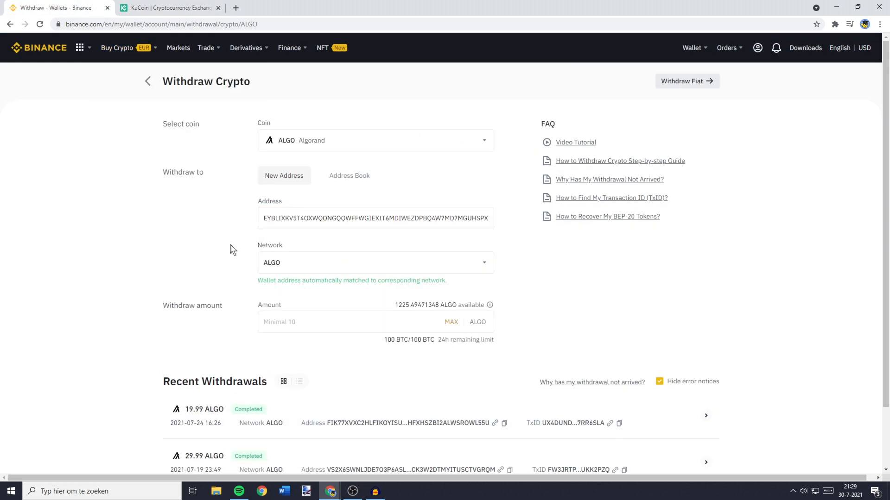
- Confirm ALGO as the only withdrawal network and move to the Amount field
click(376, 262)
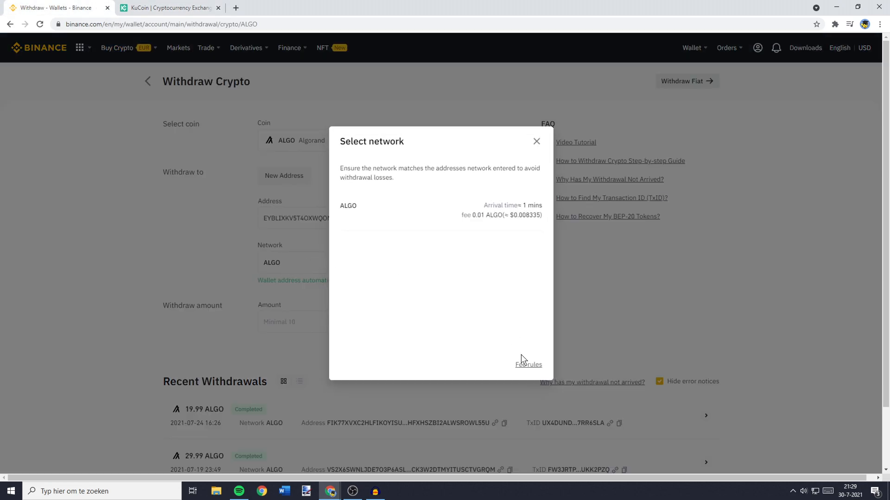
click(347, 205)
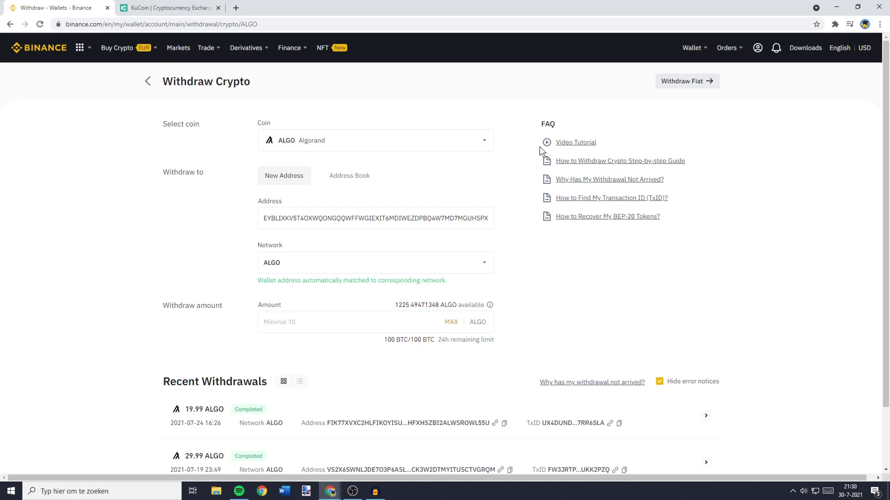
click(375, 218)
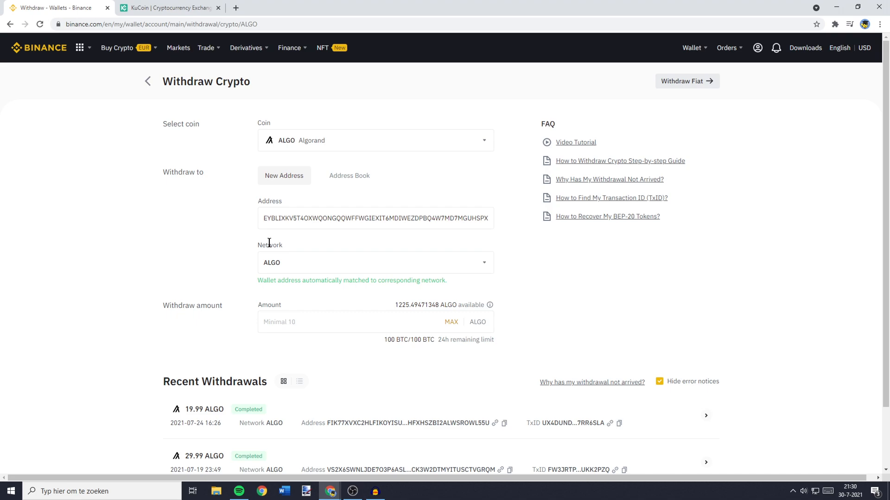
click(297, 322)
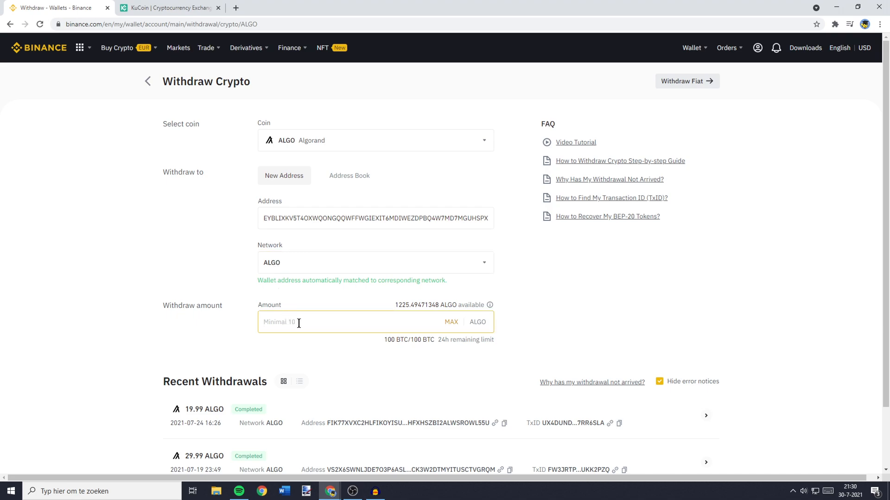
- Replace the typed 50 with the MAX balance of 1225.494713 ALGO and submit the withdrawal
text(50)
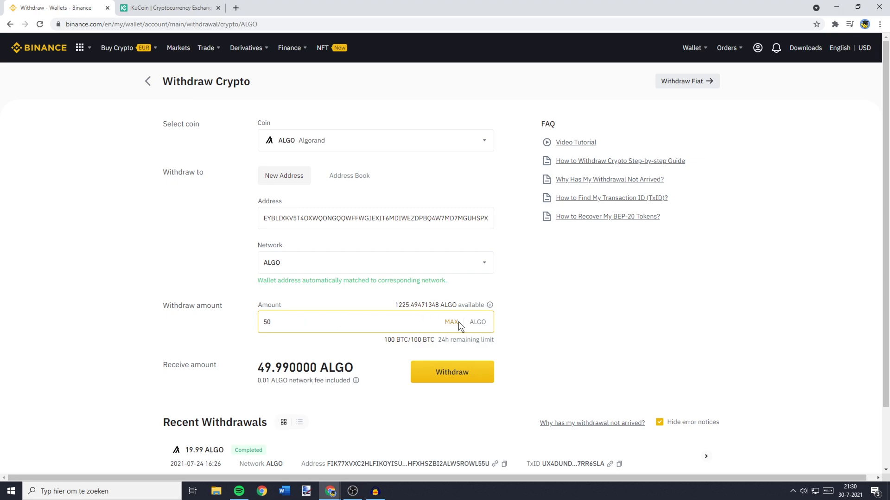
click(451, 322)
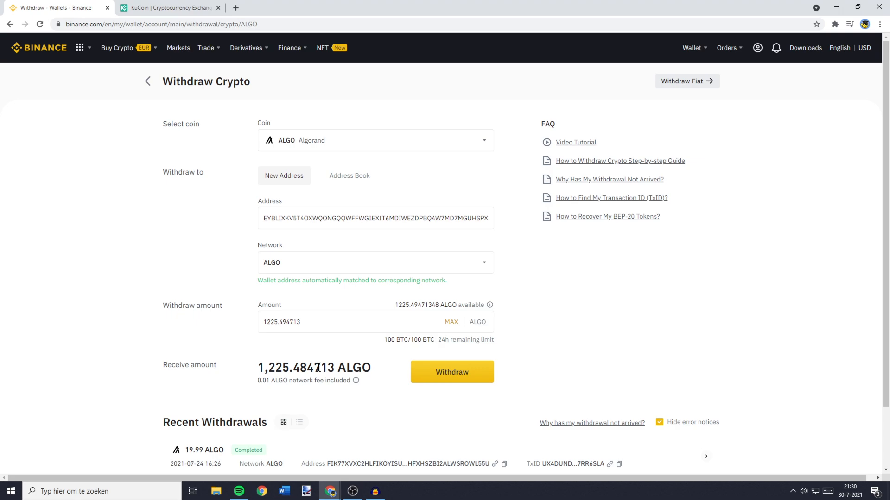
click(452, 372)
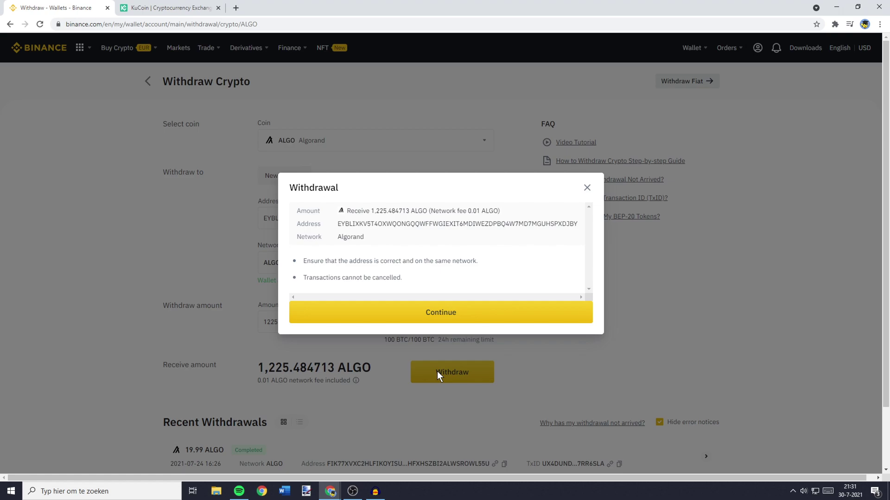
- Continue to security verification and request the e-mail and phone codes
click(441, 313)
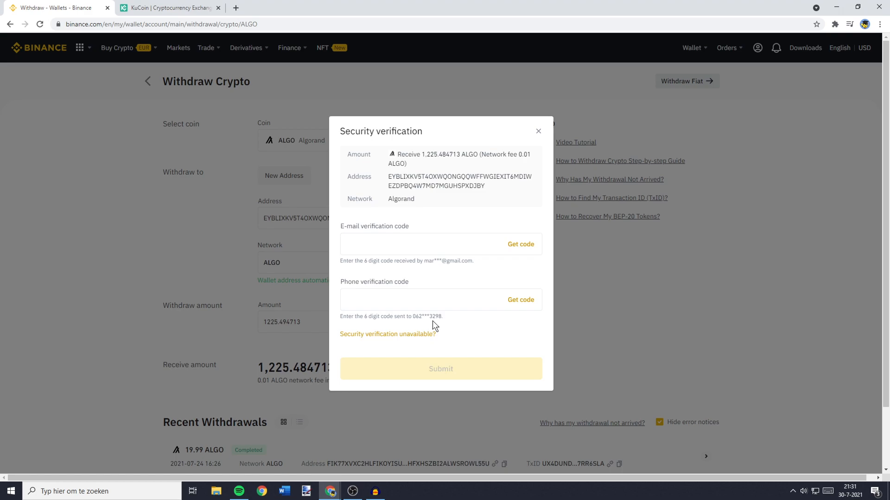
click(521, 245)
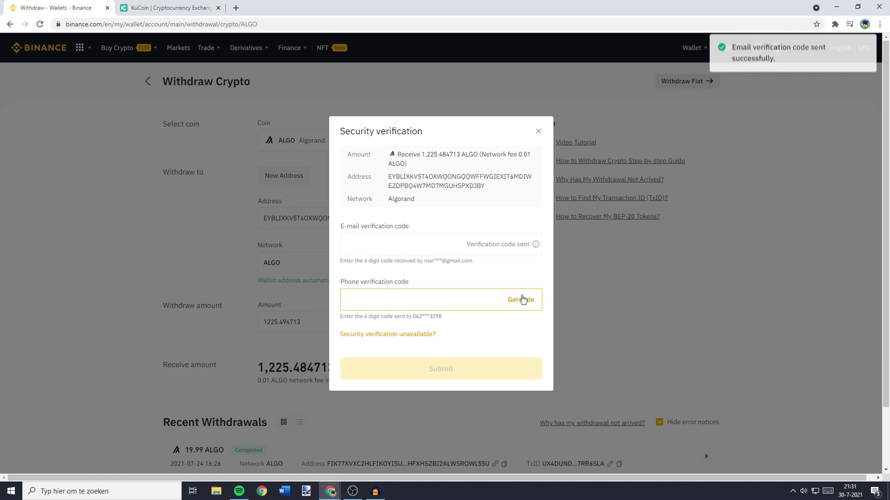
click(520, 300)
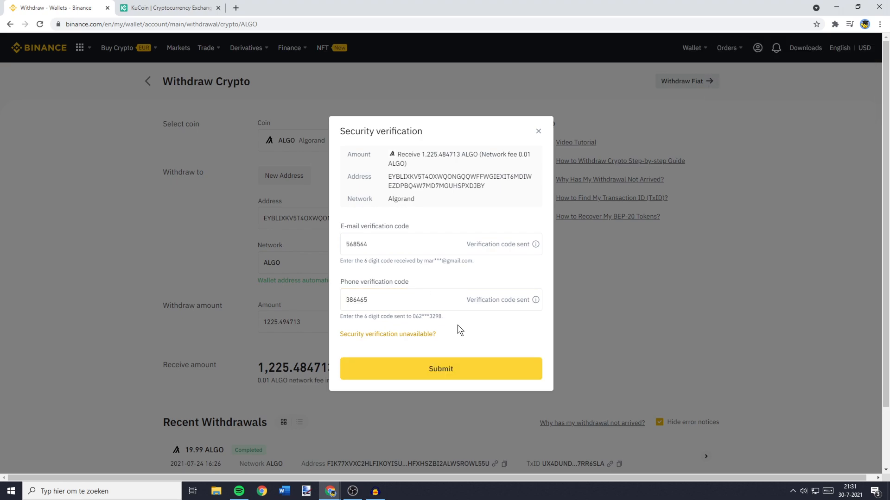
mouse_move(423, 370)
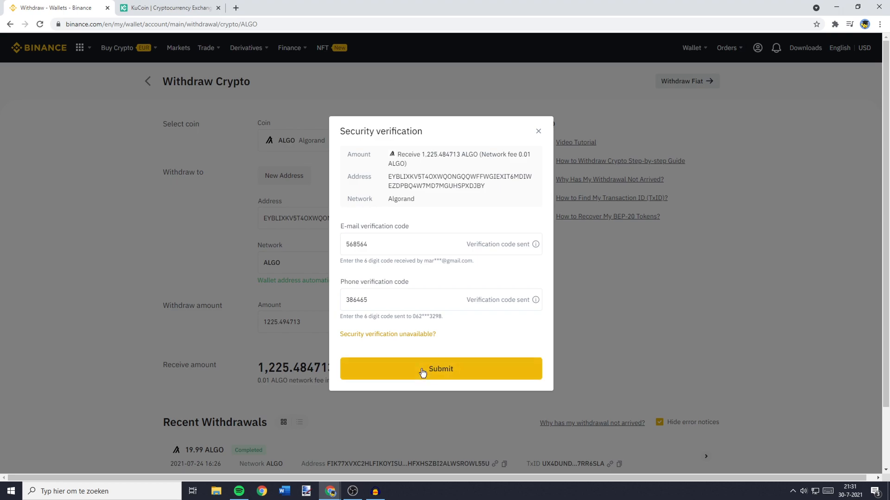